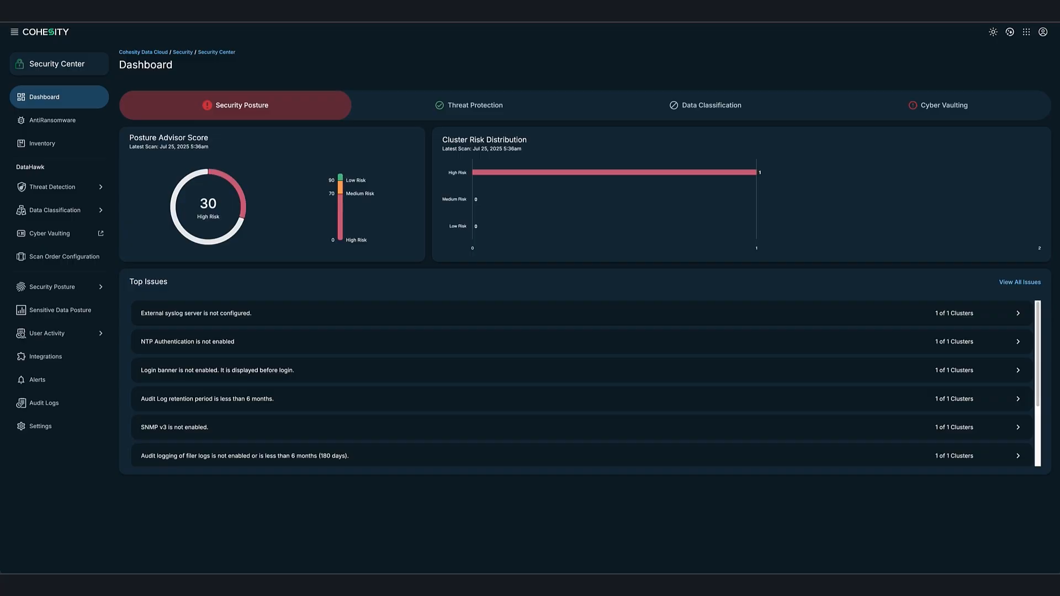
View My Integrations in Security Center, where Cyera is listed as an active integration.
click(45, 357)
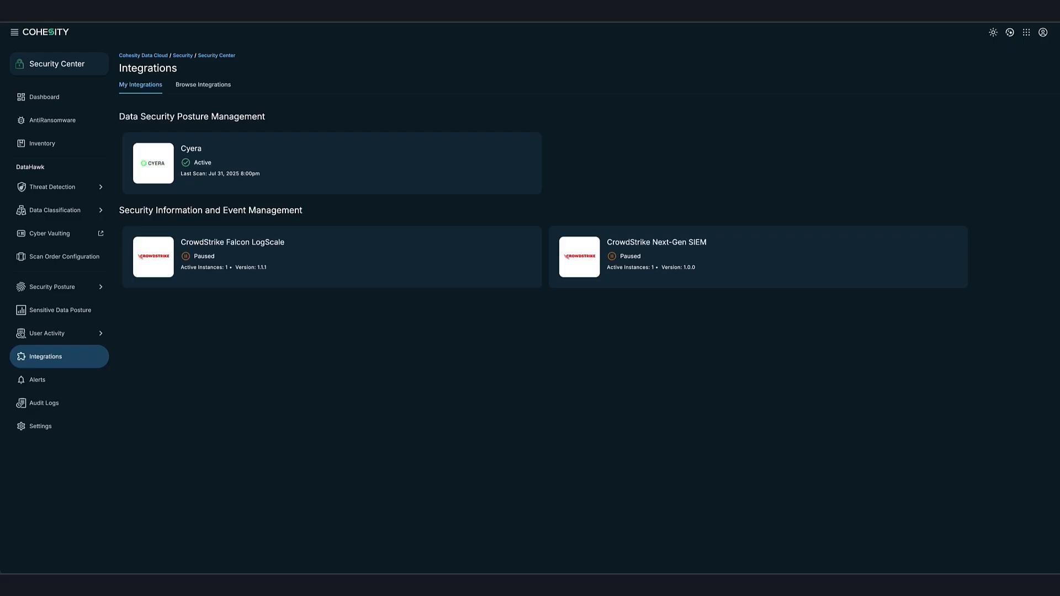
mouse_move(914, 167)
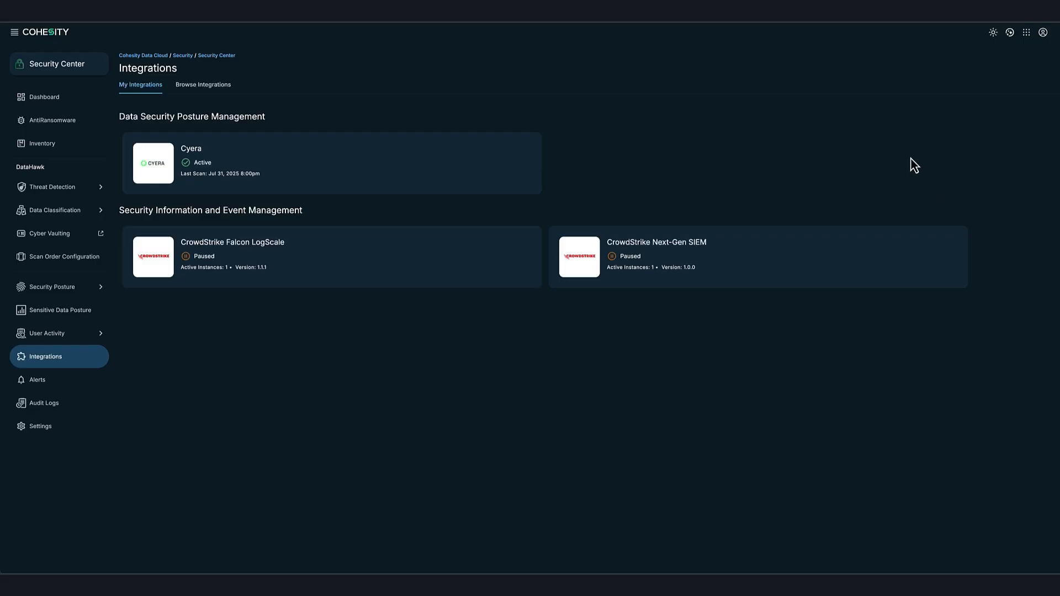
mouse_move(1023, 44)
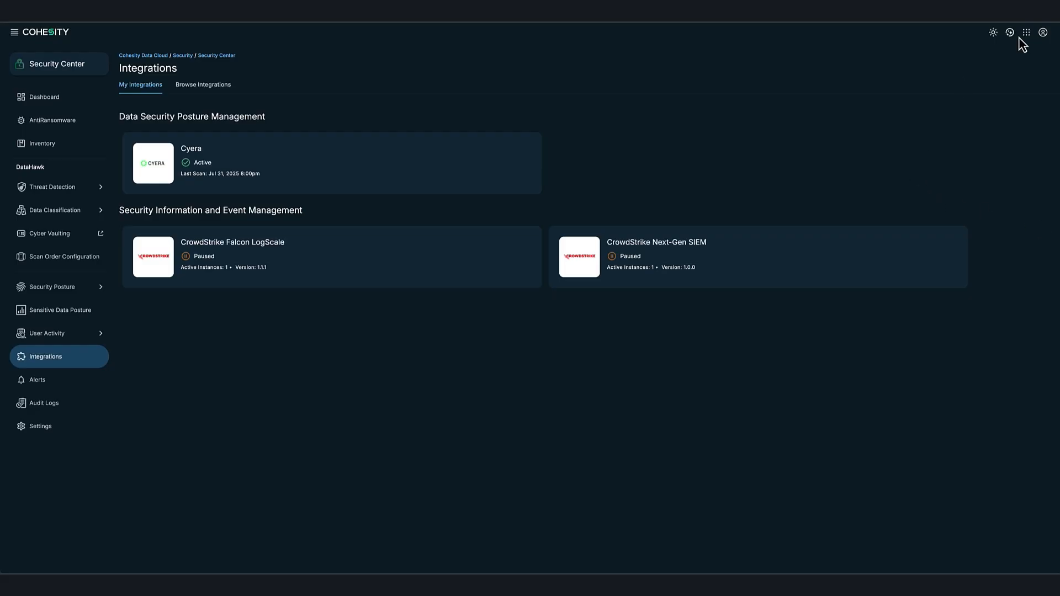
Switch to Cohesity Cloud Services and view the AWS source's S3 buckets, showing jw-rdsbucket's 2 violations.
click(1027, 32)
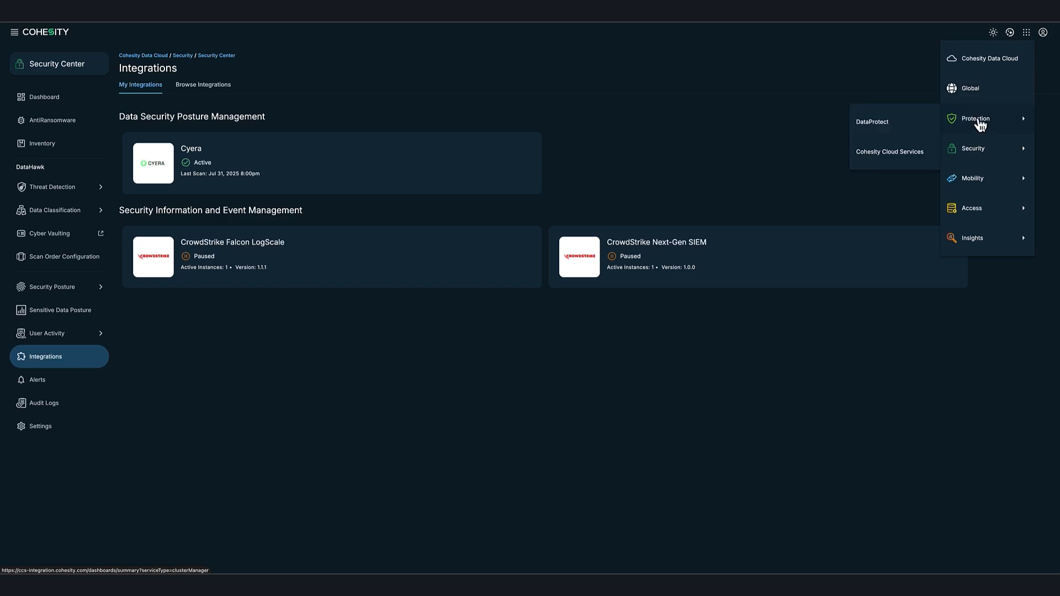
mouse_move(890, 151)
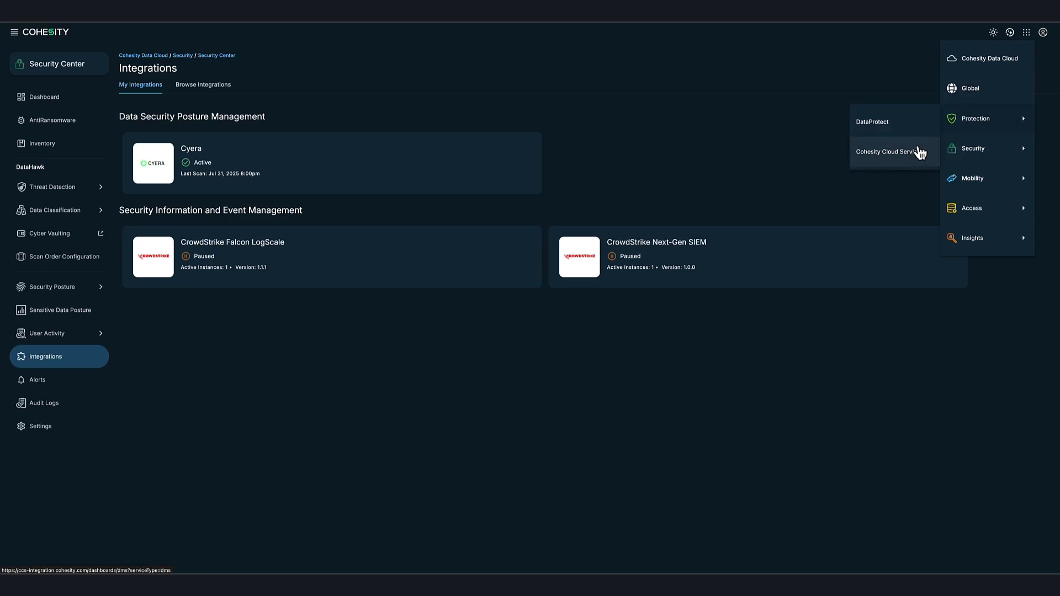
click(888, 152)
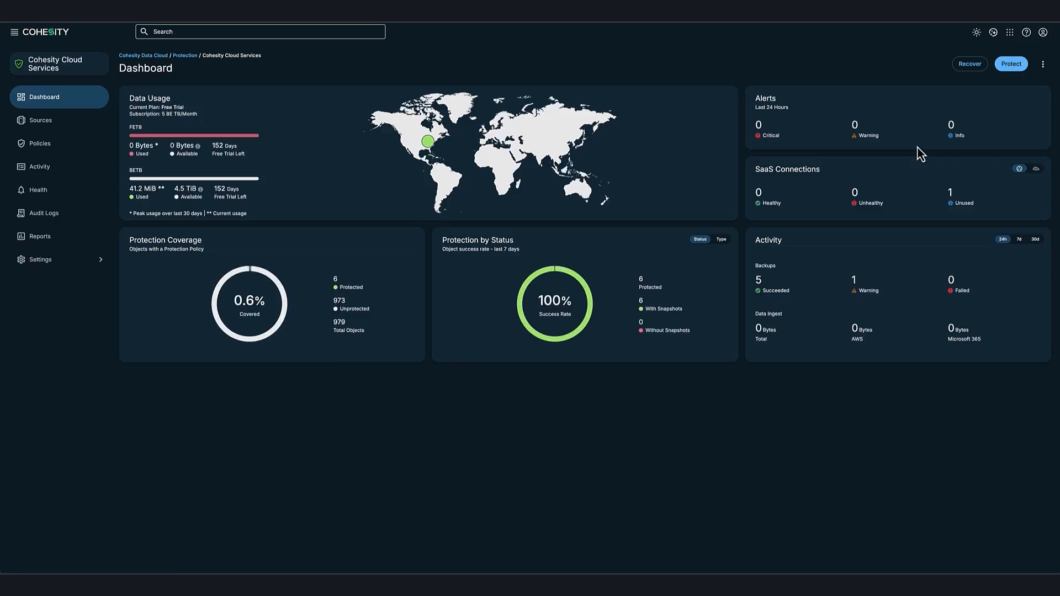
mouse_move(660, 217)
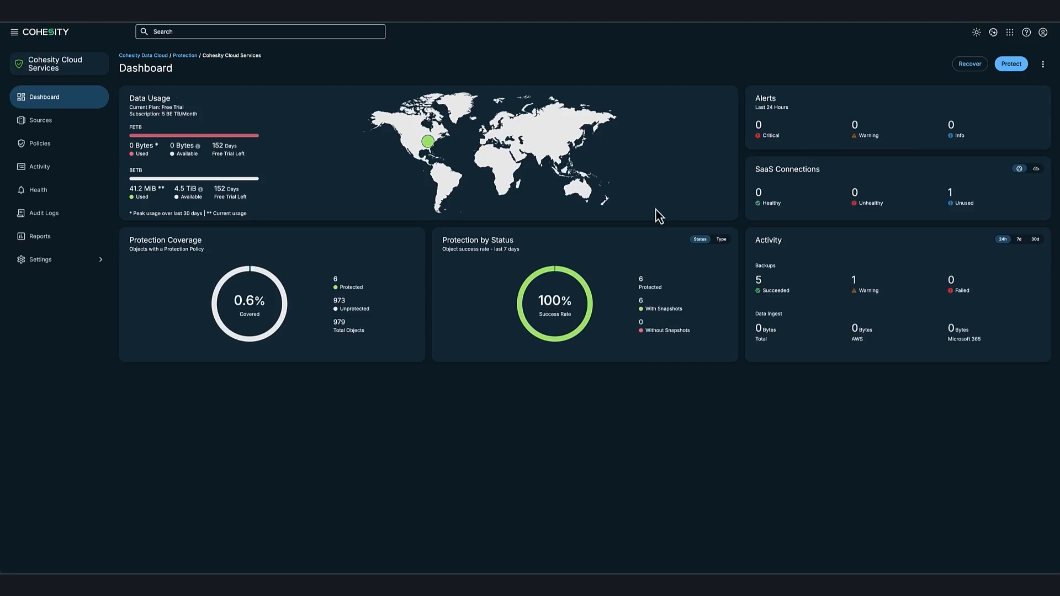
click(40, 119)
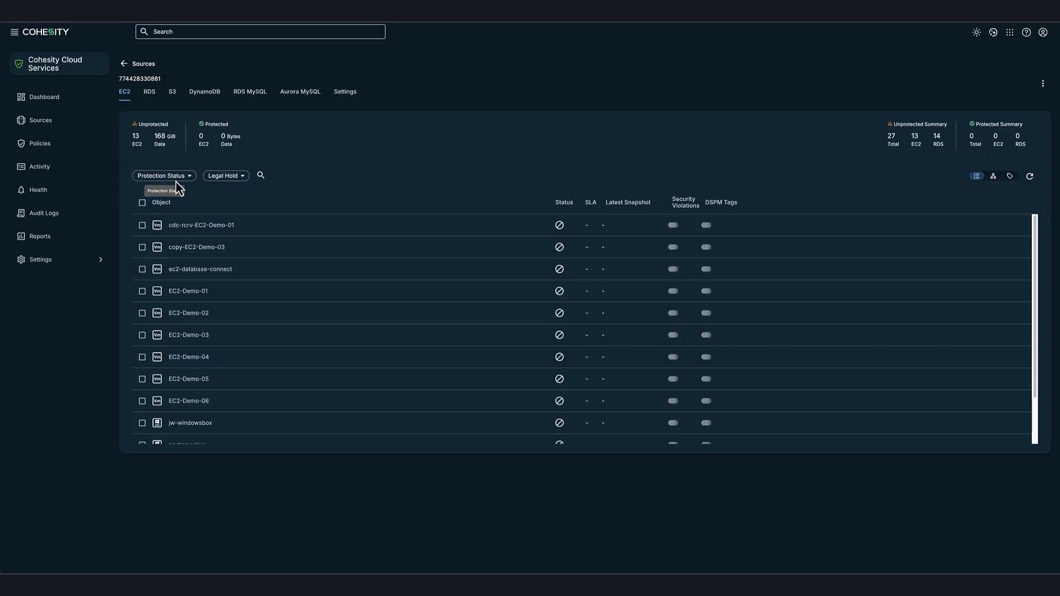
click(173, 92)
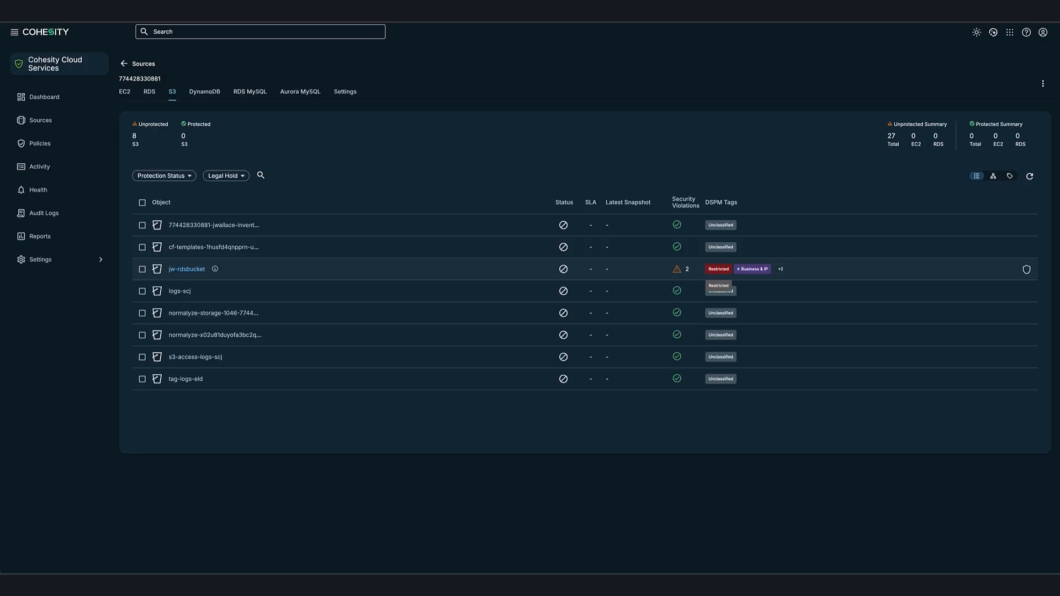
mouse_move(753, 268)
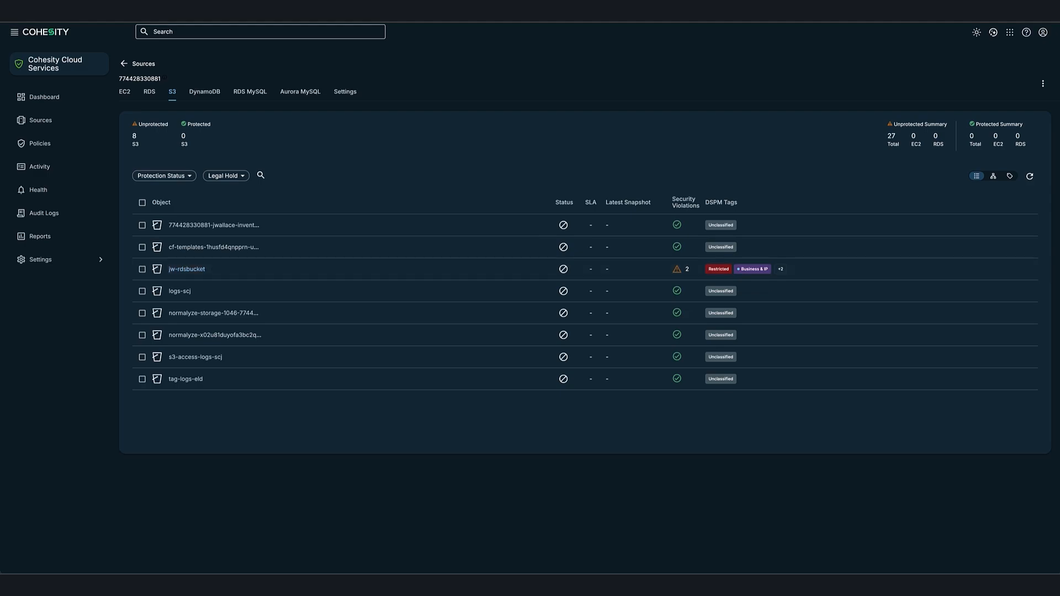
click(680, 270)
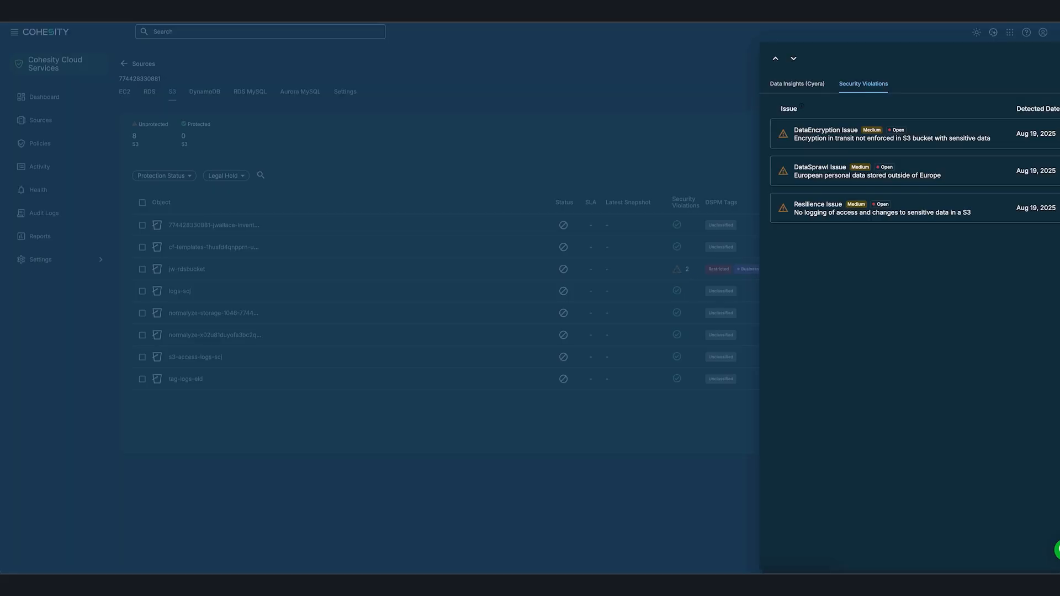
Review Cyera's data insights for jw-rdsbucket, then return to its three open Medium violations.
click(797, 85)
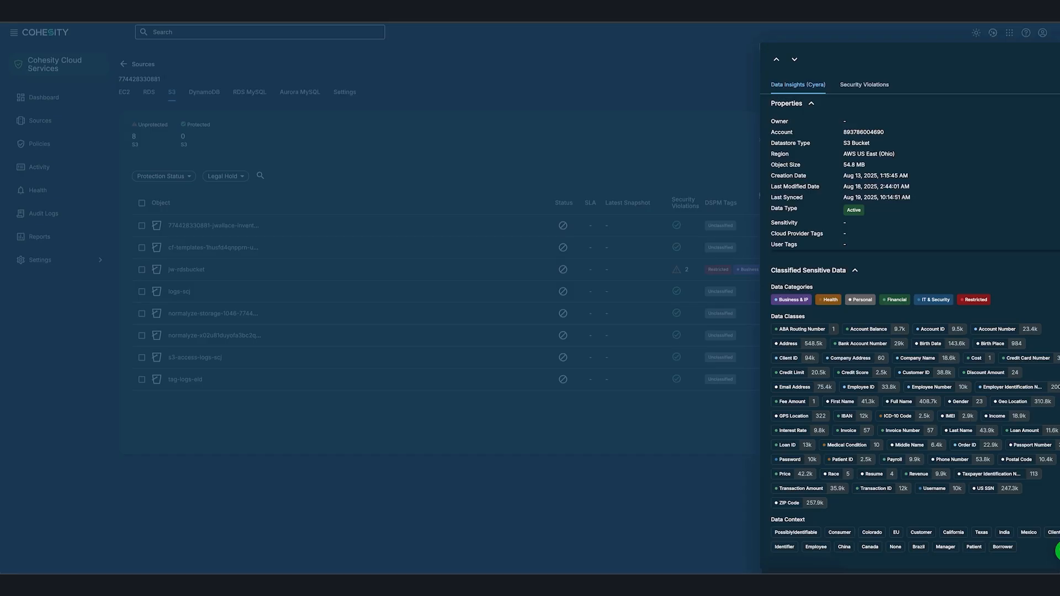
click(864, 84)
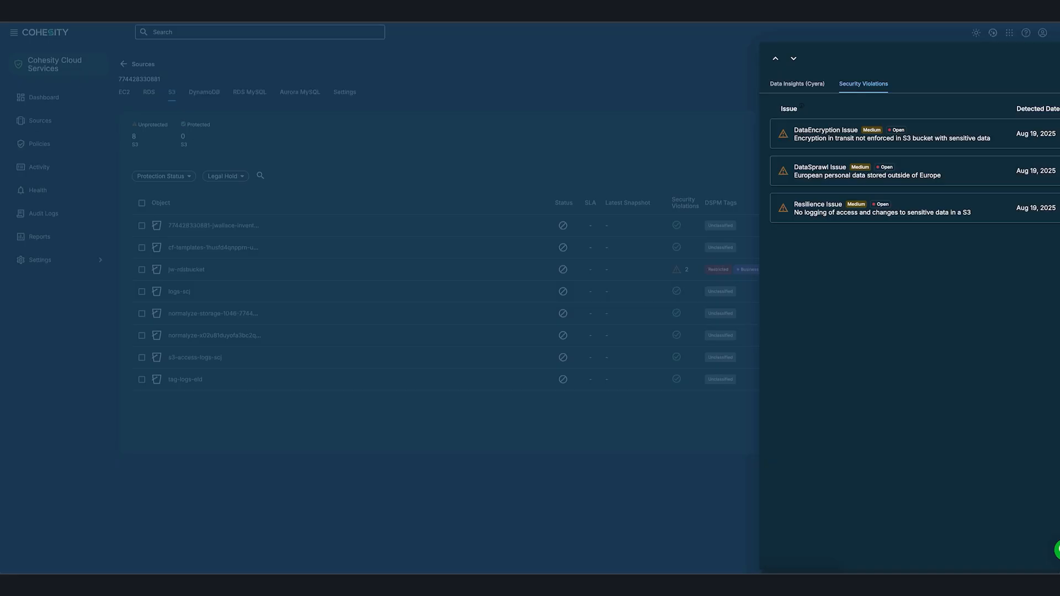
Return to the Security Center dashboard showing a Posture Advisor Score of 30, High Risk.
click(869, 171)
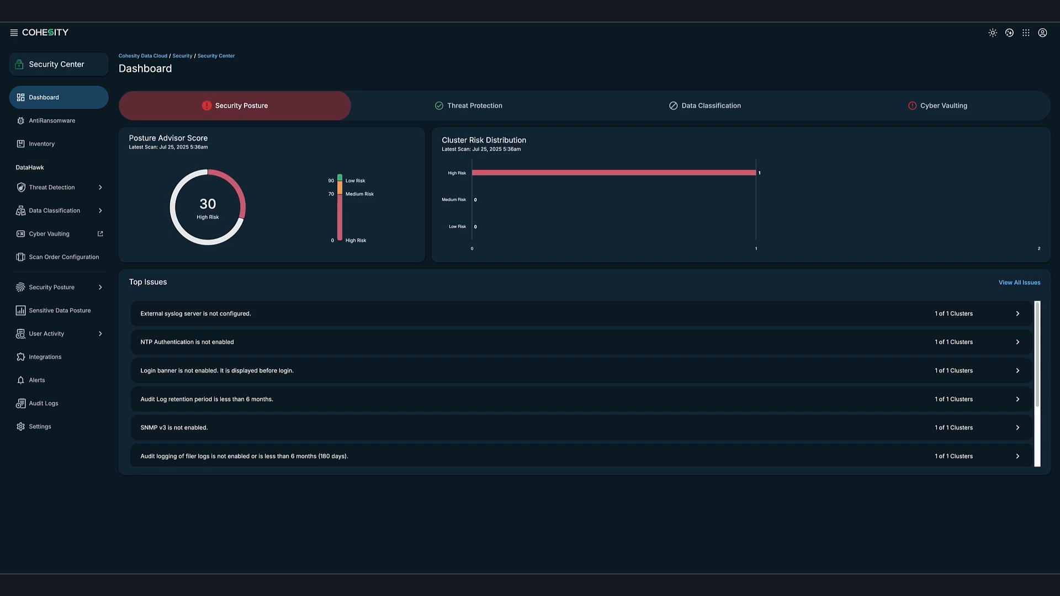
Filter the Security Center inventory by 'jw' to show 4 matching objects including jw-rdsbucket.
click(40, 143)
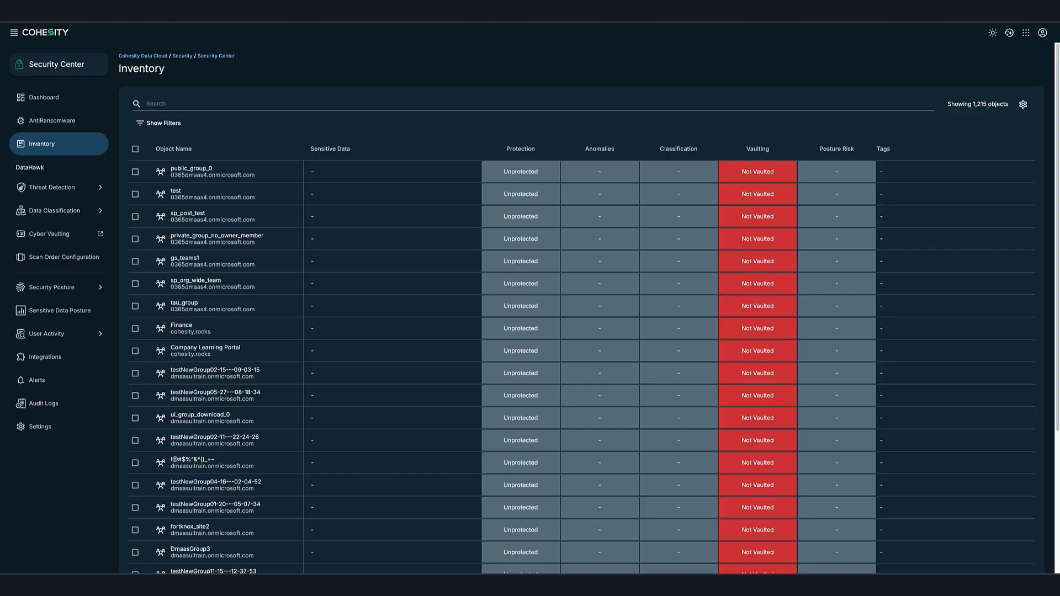
text(jw)
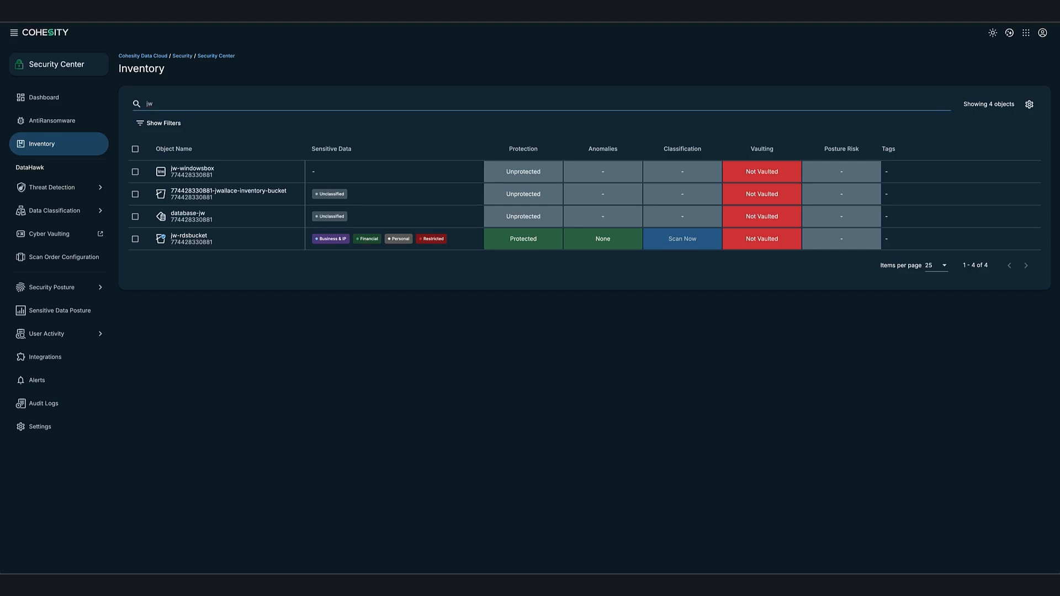
mouse_move(189, 236)
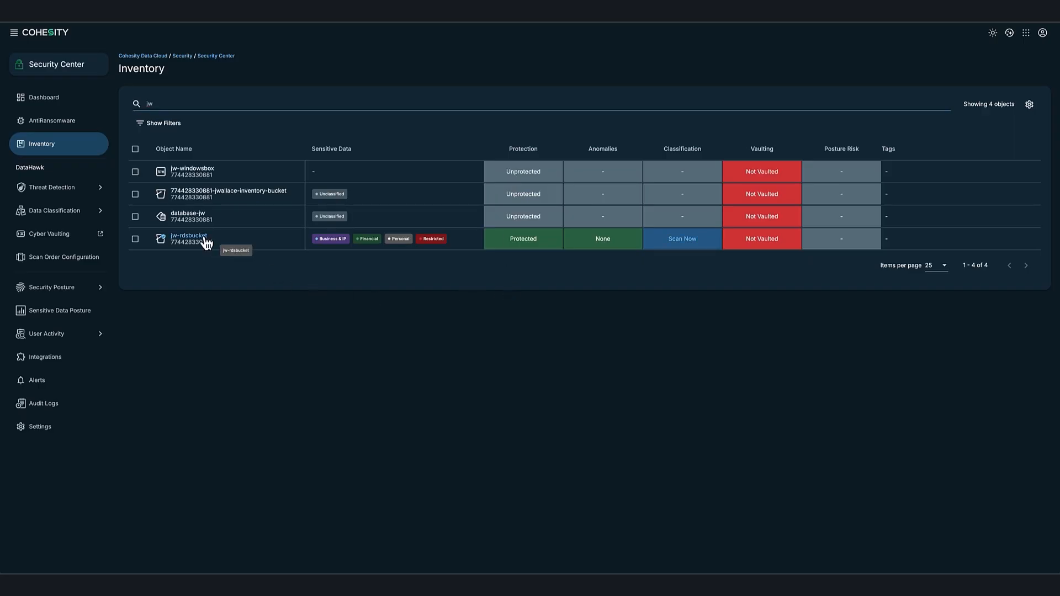
Check jw-rdsbucket's details, then view the Settings tag list including Cyera third-party tags.
click(189, 239)
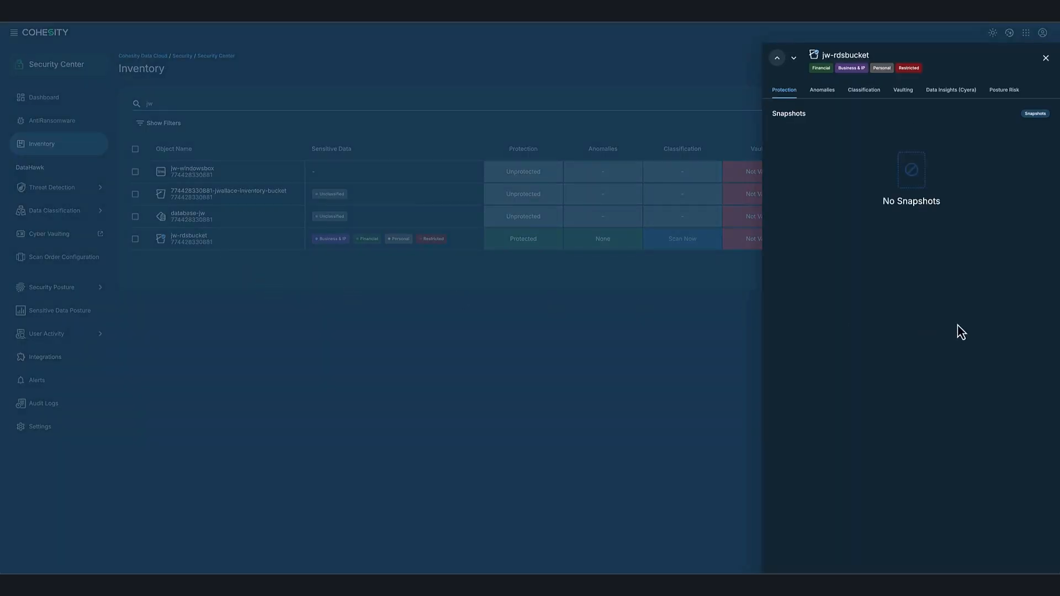
click(950, 90)
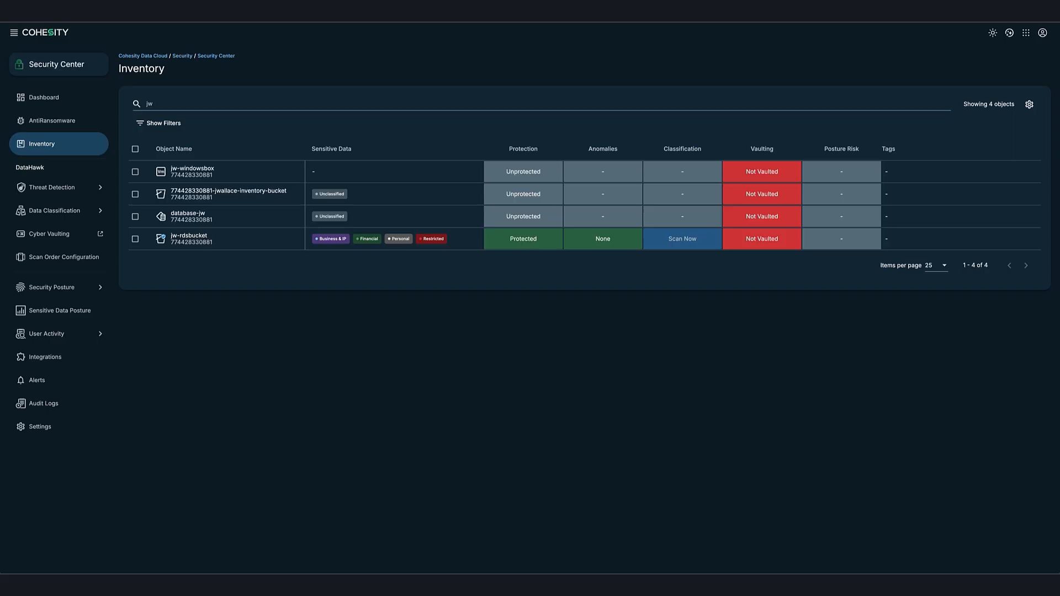
click(39, 426)
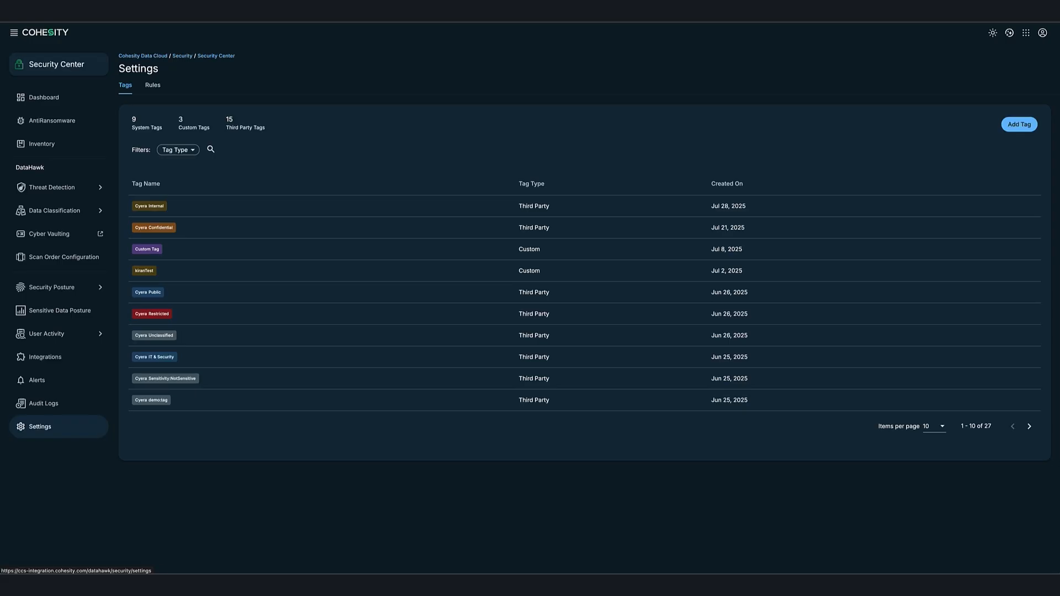
View the security rules and edit the Cross Region Violation rule with EU GDPR enforcement enabled.
click(153, 85)
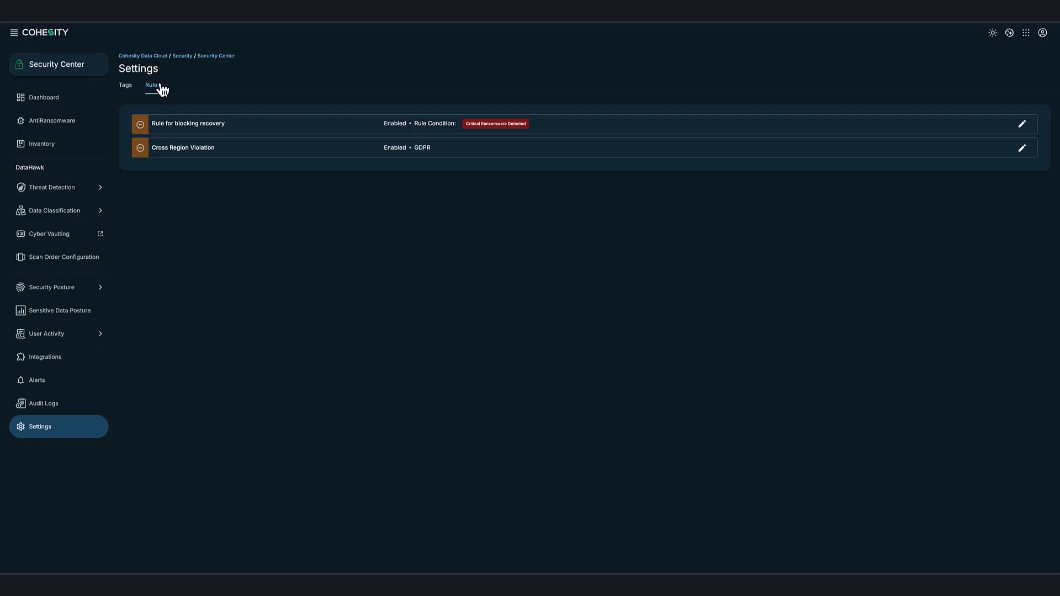
mouse_move(962, 219)
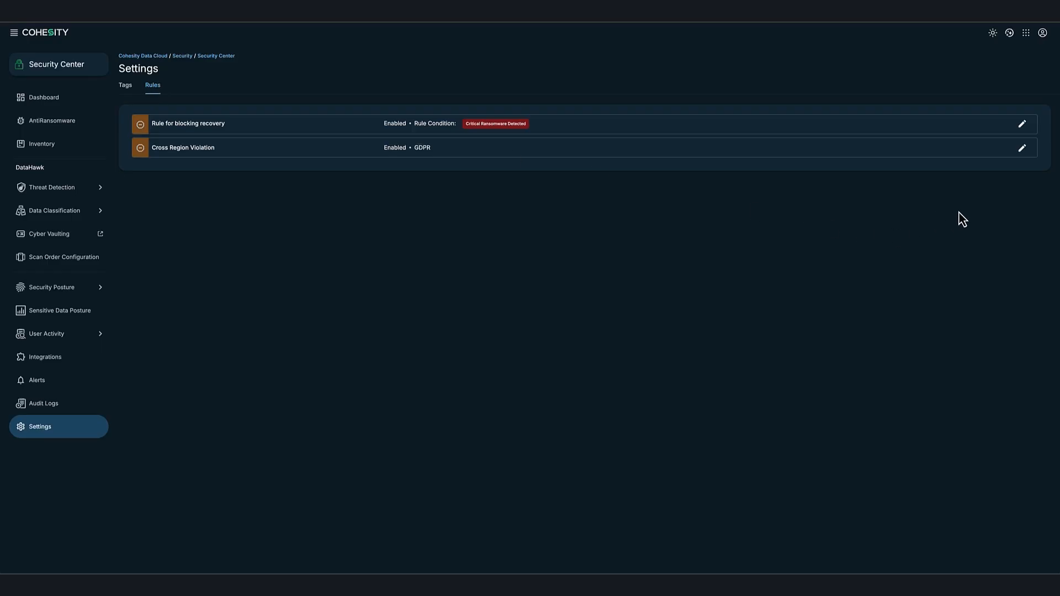
mouse_move(1022, 149)
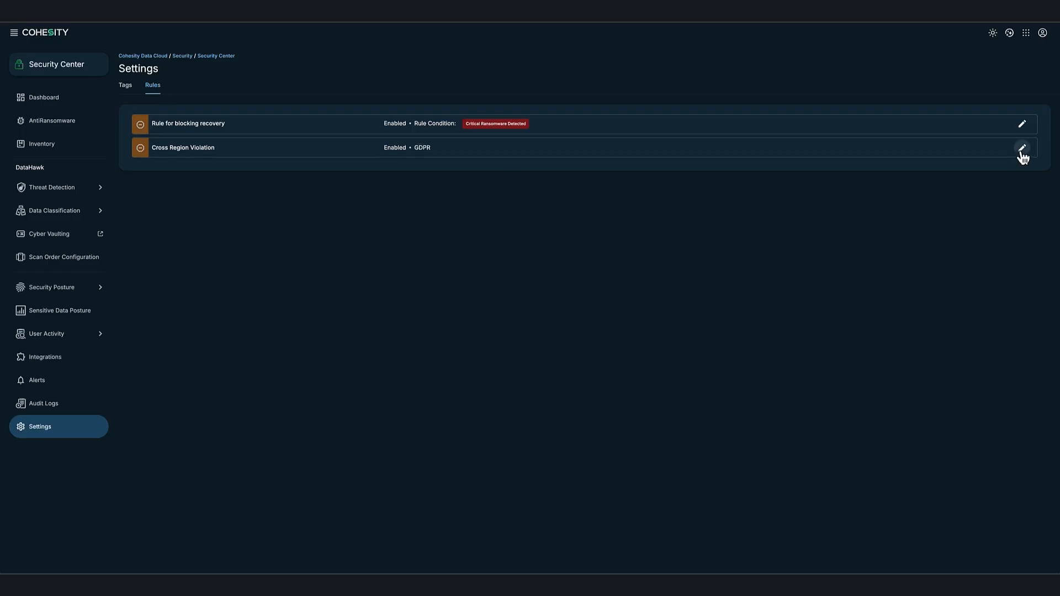
click(1023, 148)
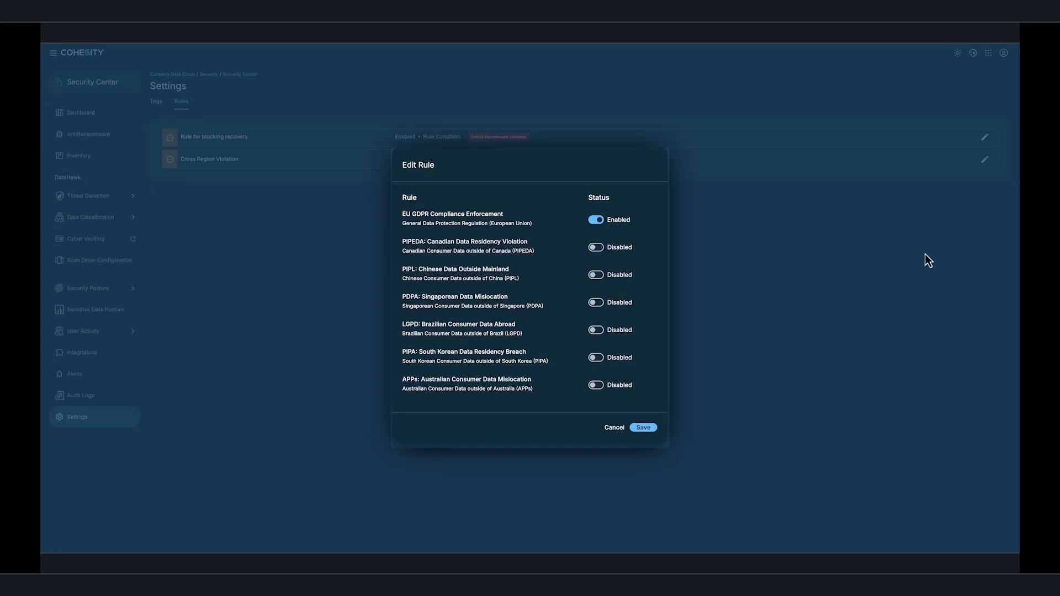